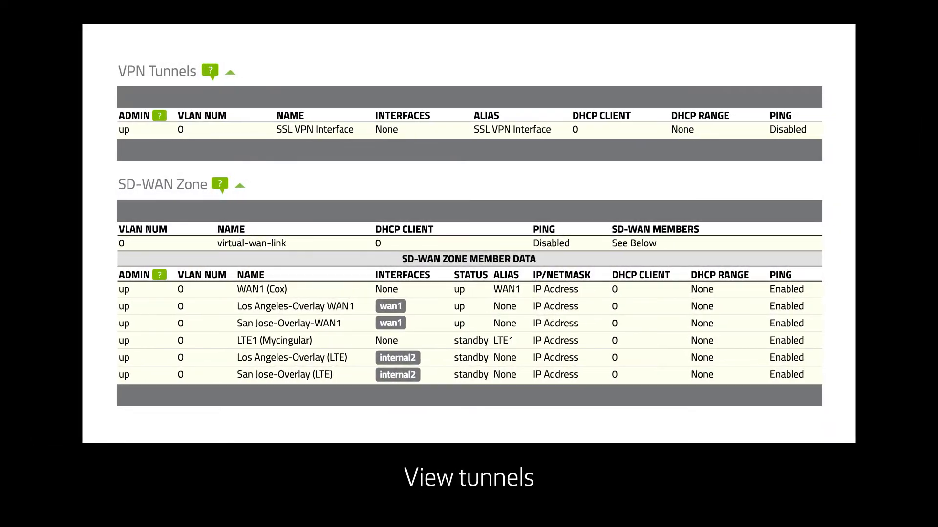
Show the Dallas edge's business policy rules with their match, strategy, criteria and member links
click(561, 55)
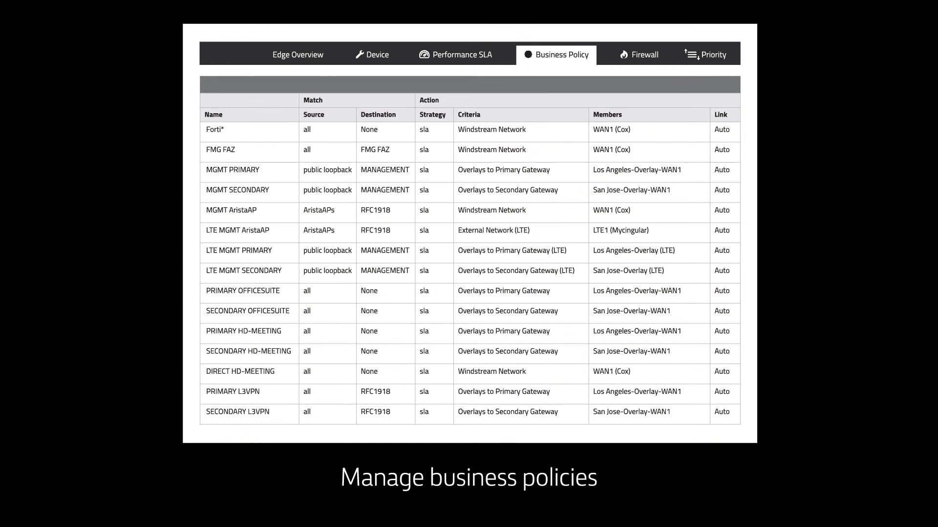
Show the Dallas edge's outbound and inbound firewall rules with actions and security profiles
click(645, 55)
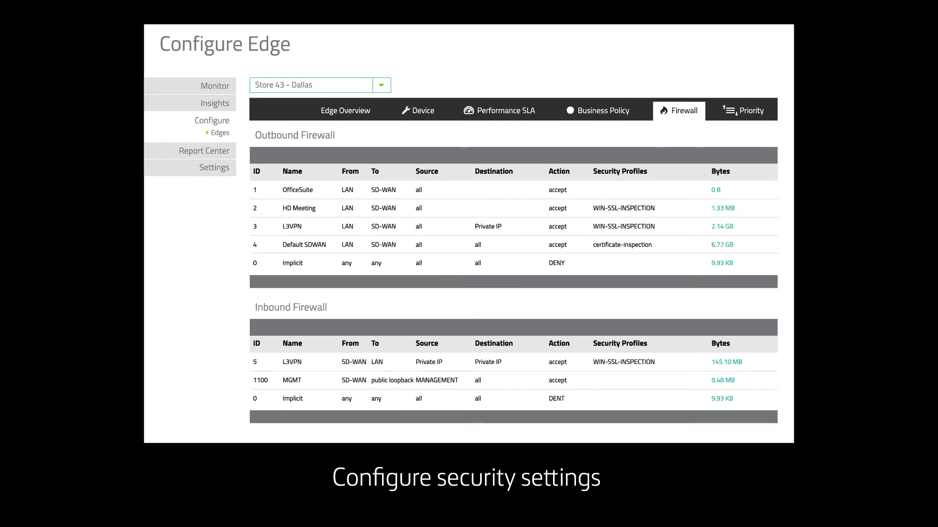
Show the Dallas edge's device settings listing physical interfaces with admin state and status
click(418, 110)
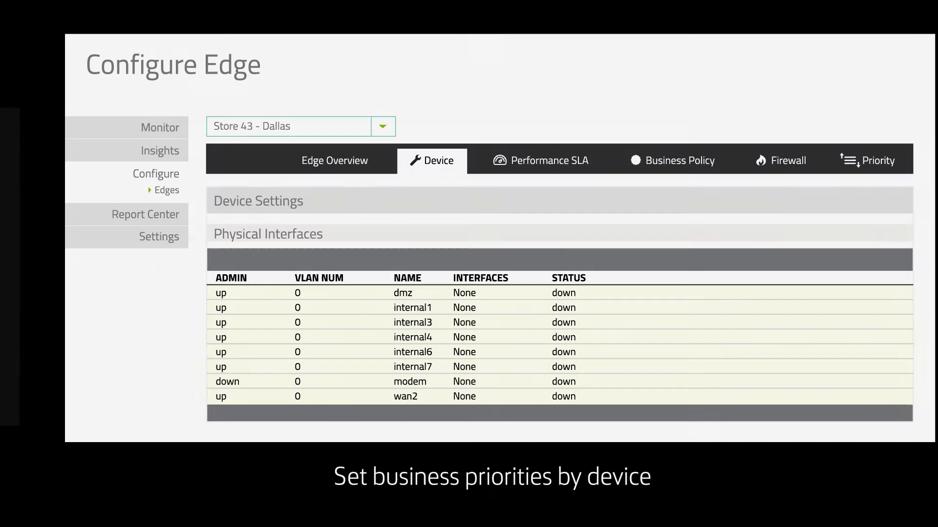